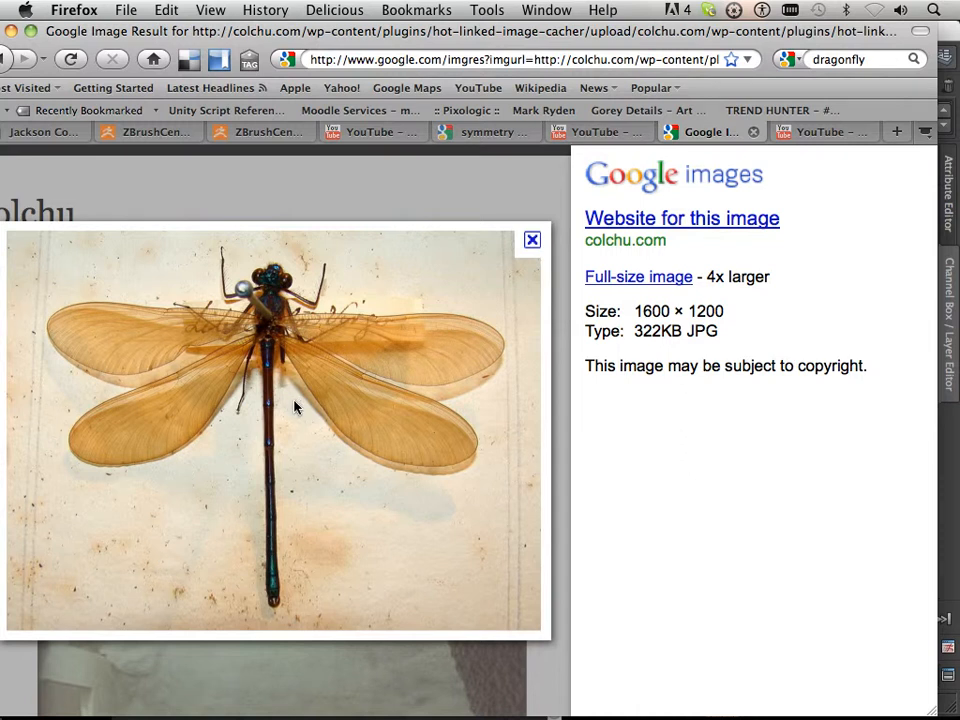
mouse_move(318, 418)
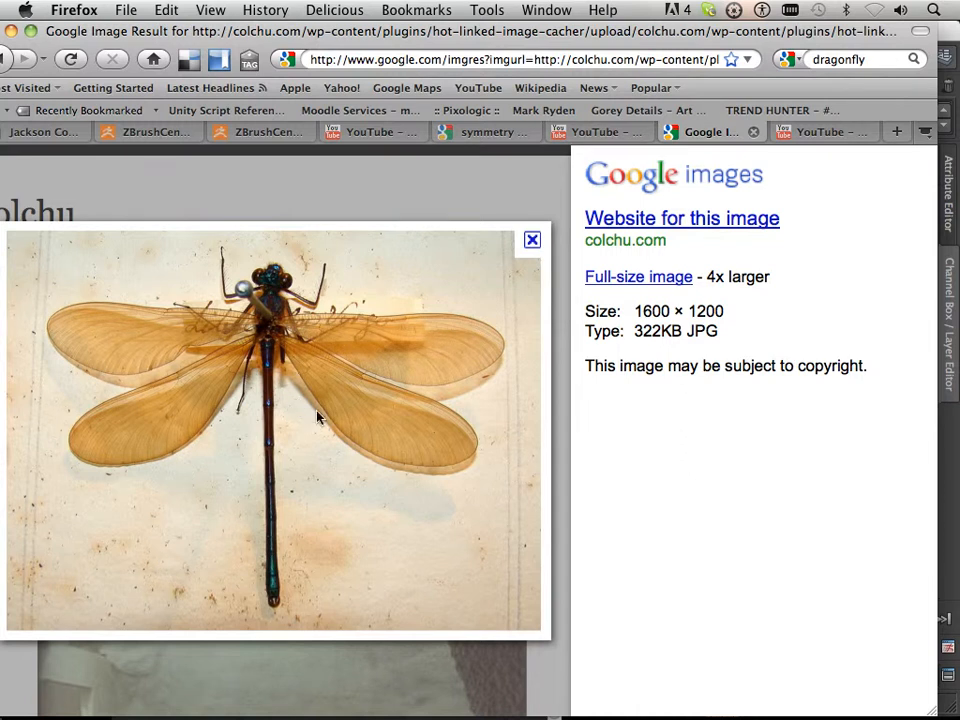
mouse_move(416, 360)
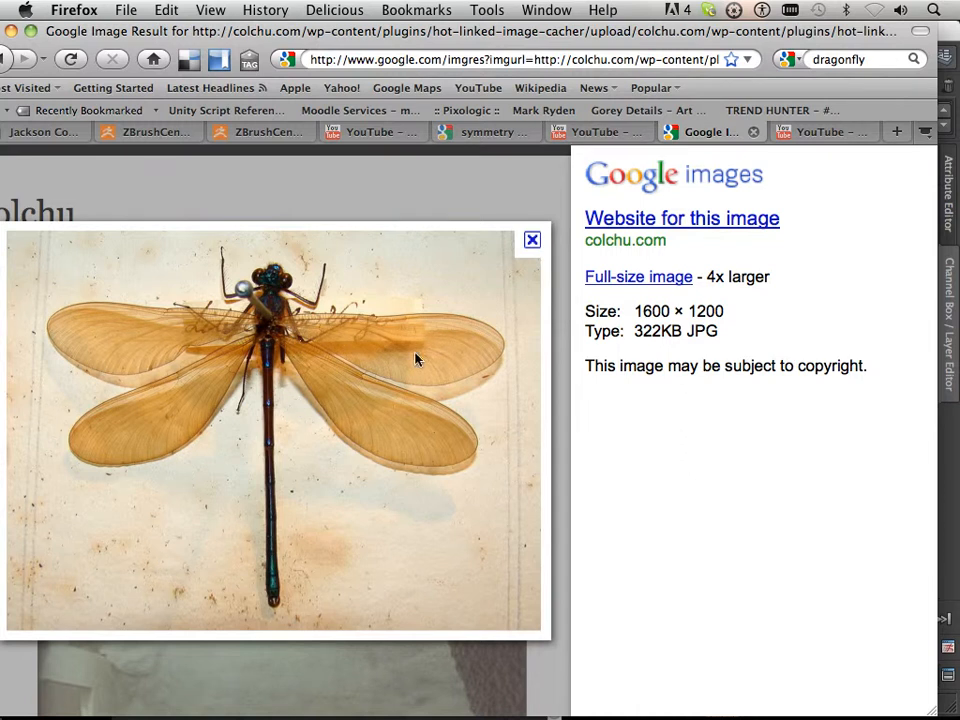
mouse_move(468, 364)
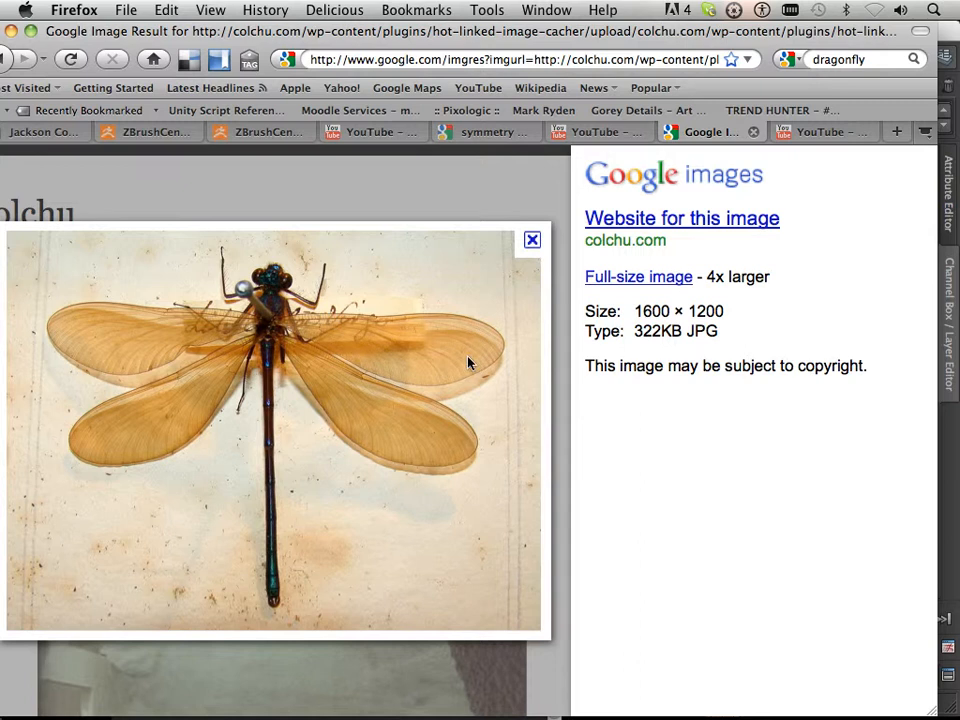
mouse_move(400, 350)
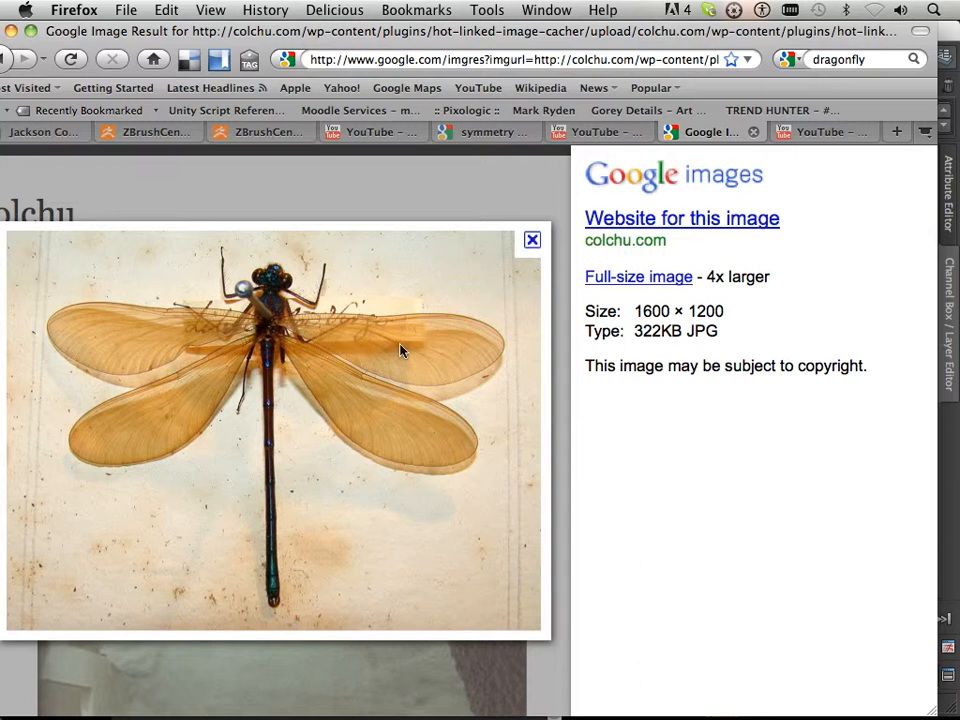
mouse_move(280, 332)
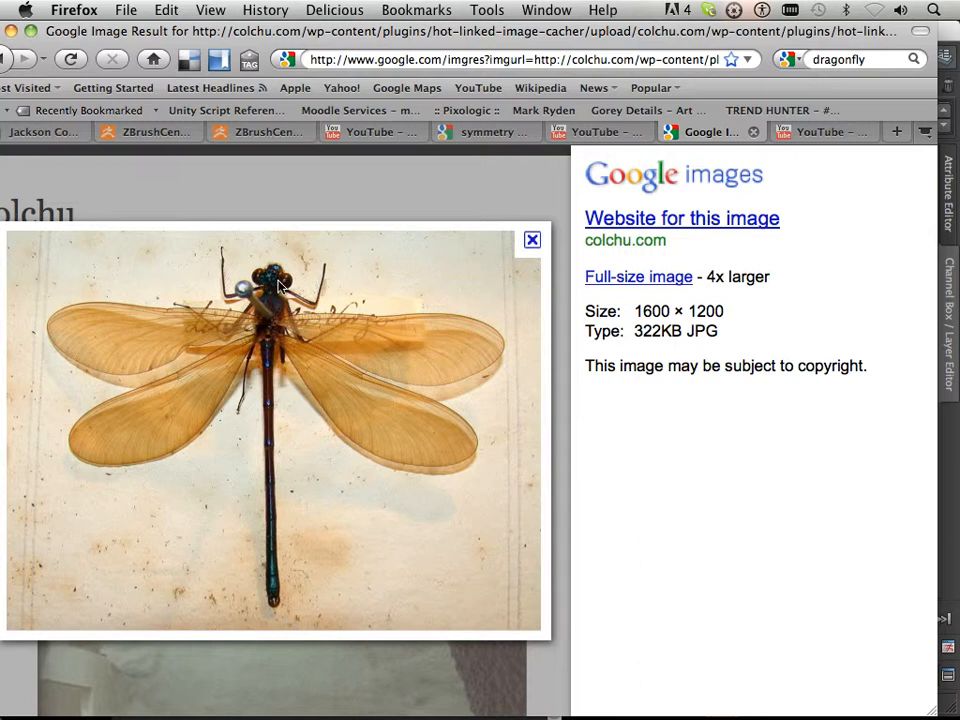
mouse_move(270, 298)
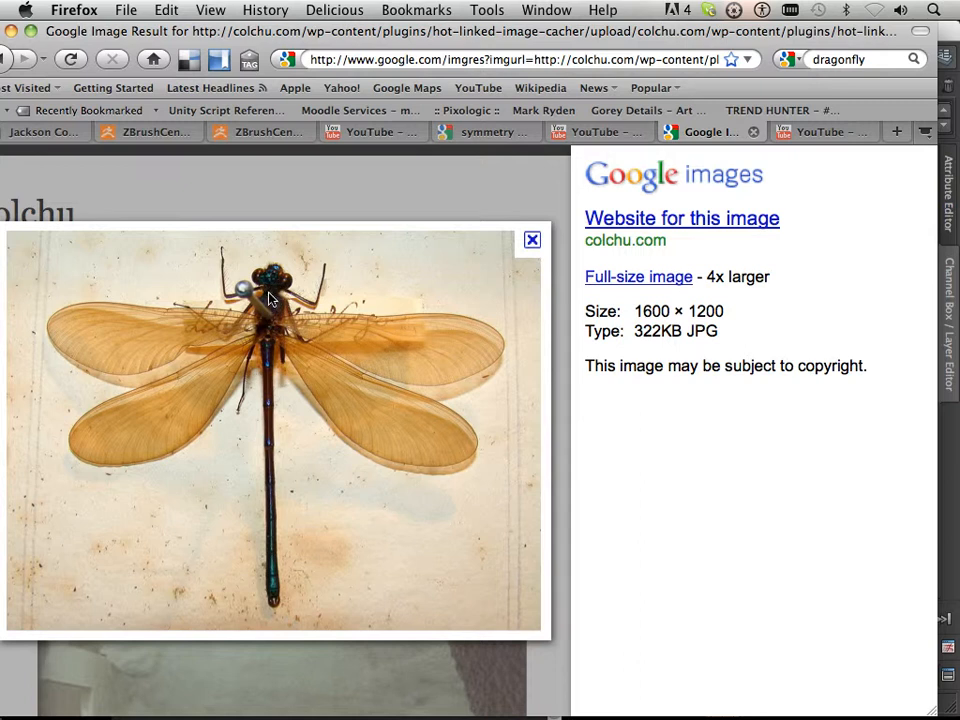
mouse_move(284, 308)
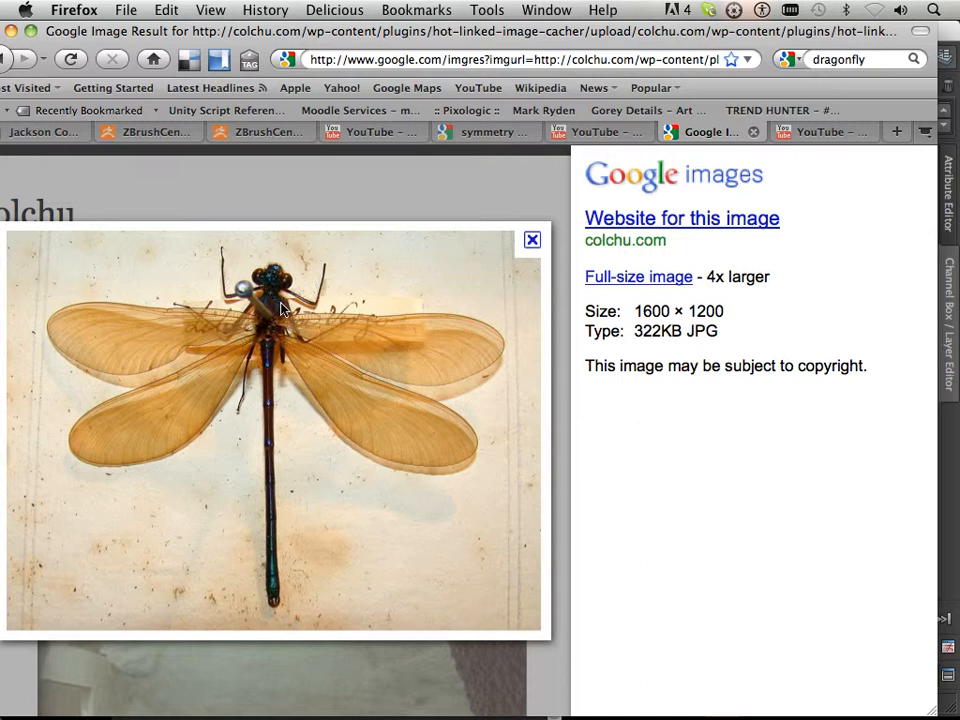
mouse_move(264, 324)
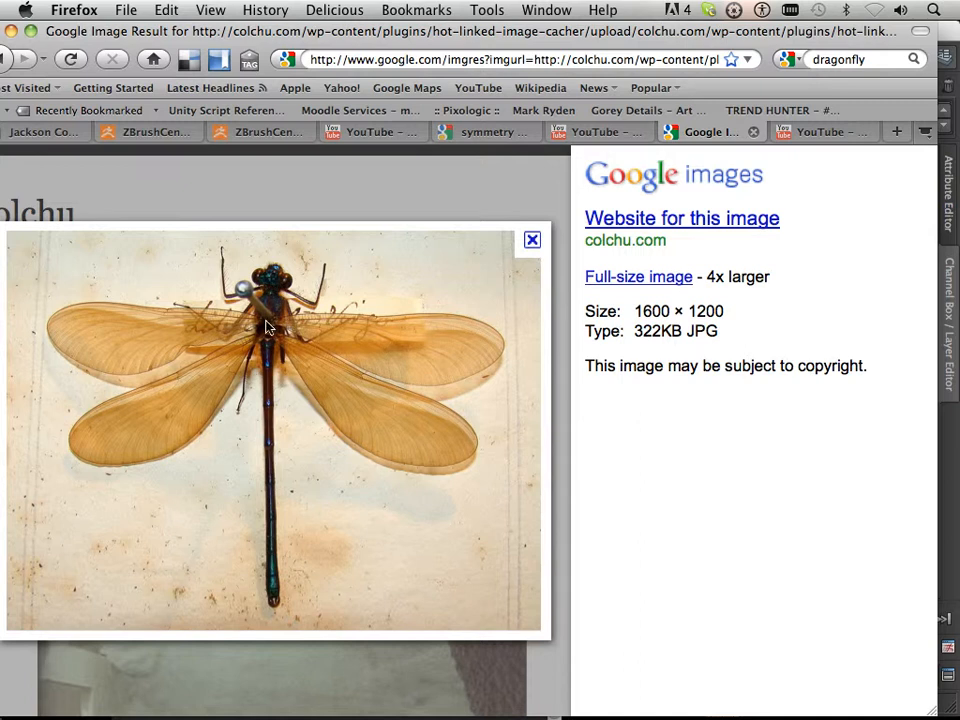
mouse_move(278, 326)
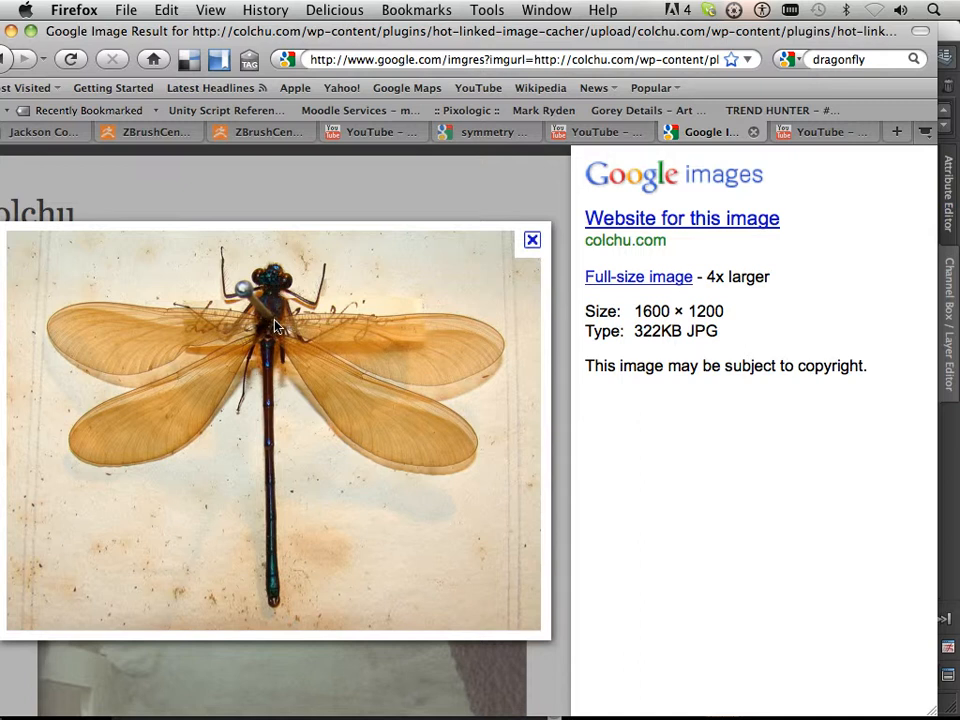
mouse_move(472, 368)
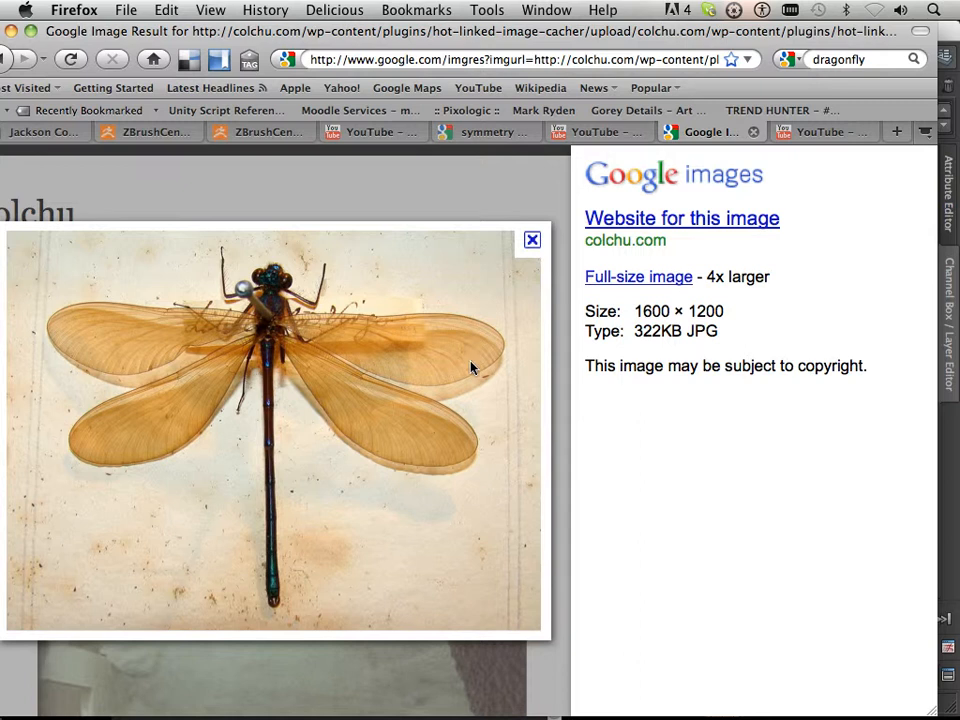
mouse_move(280, 700)
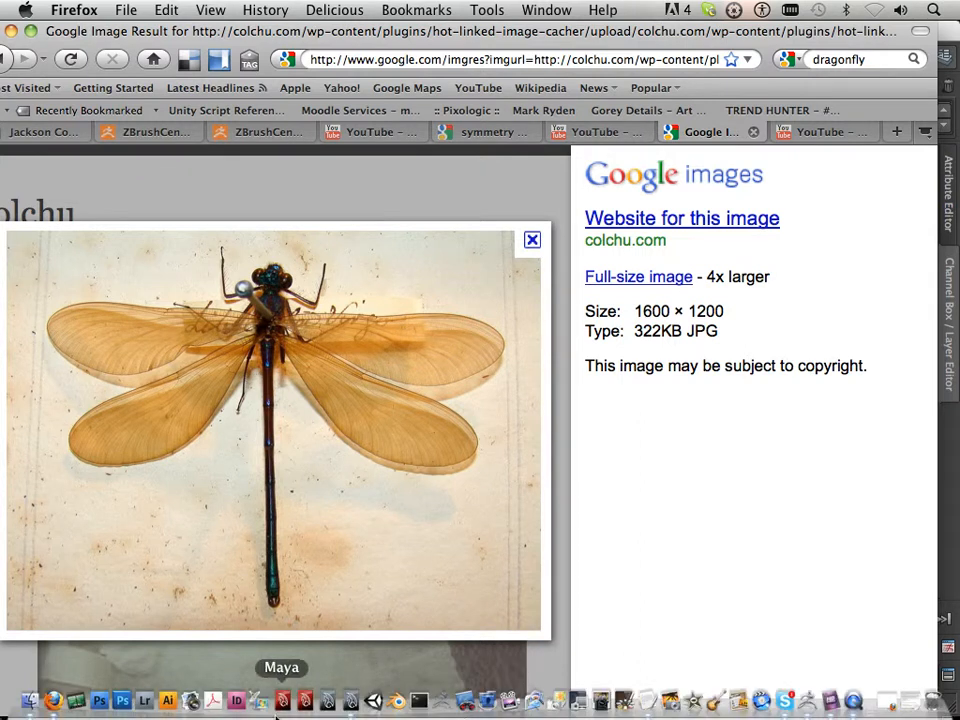
mouse_move(168, 700)
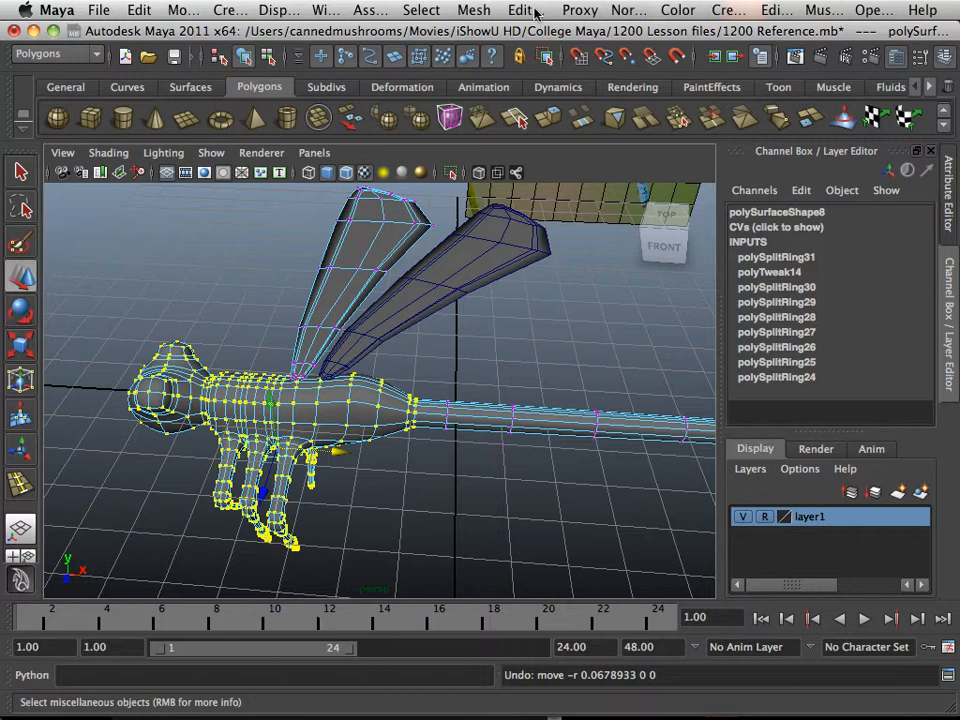
- Create a lattice deformer around the body and switch to editing its lattice points
left_click(56, 52)
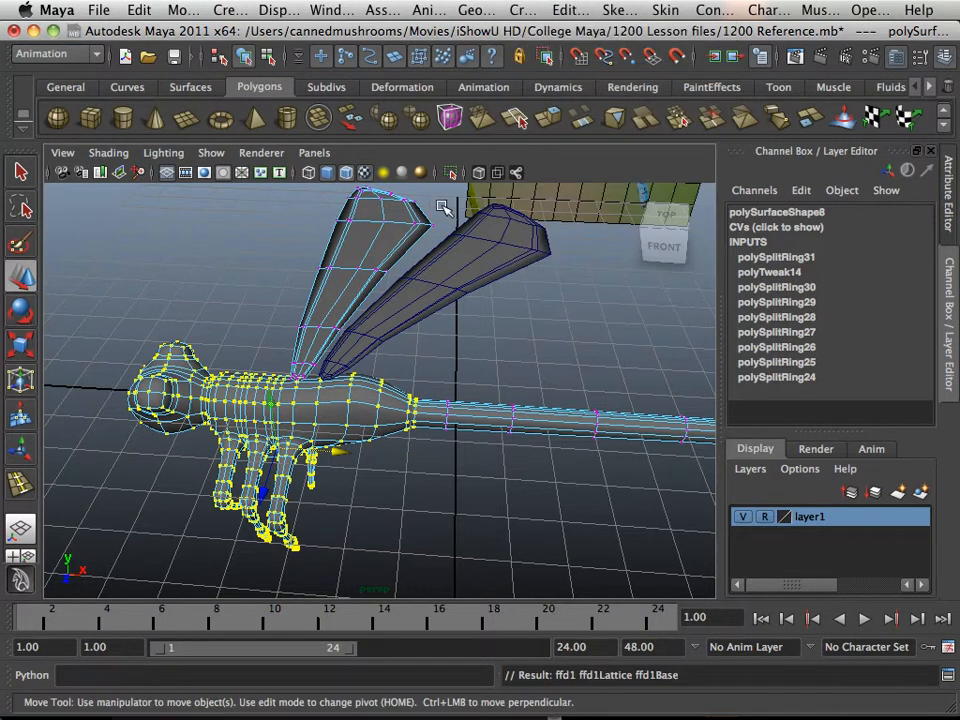
left_click(56, 54)
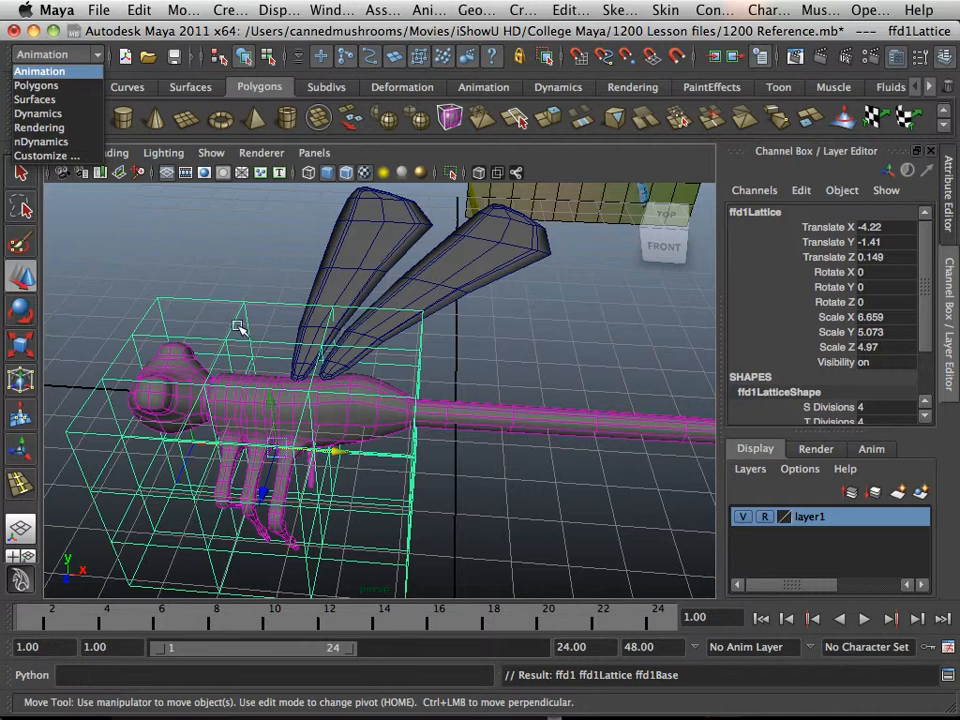
mouse_move(520, 490)
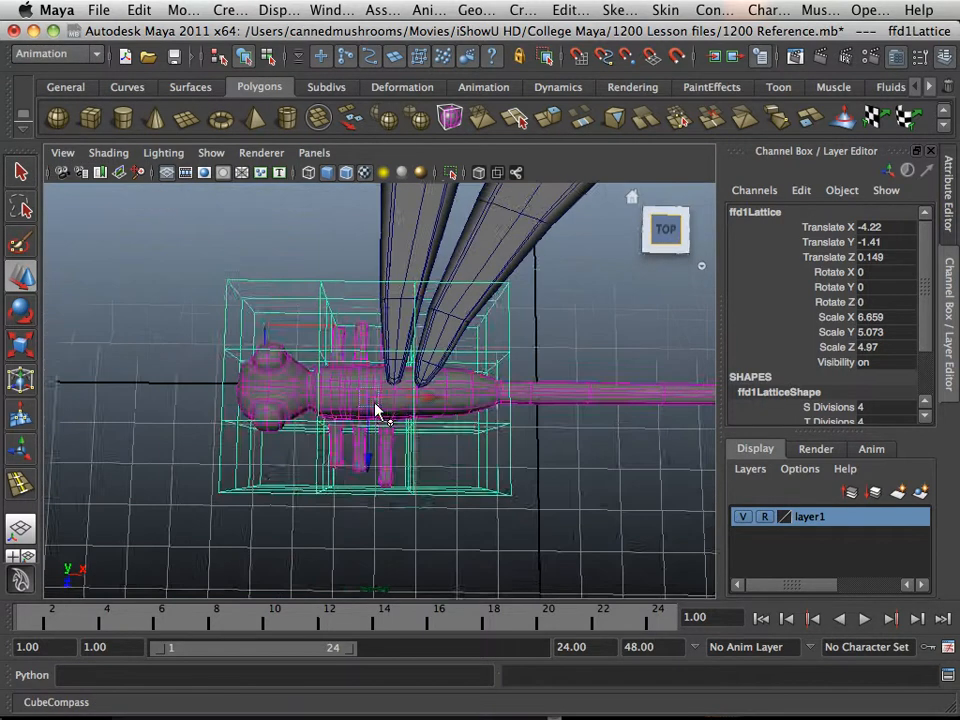
right_click(376, 400)
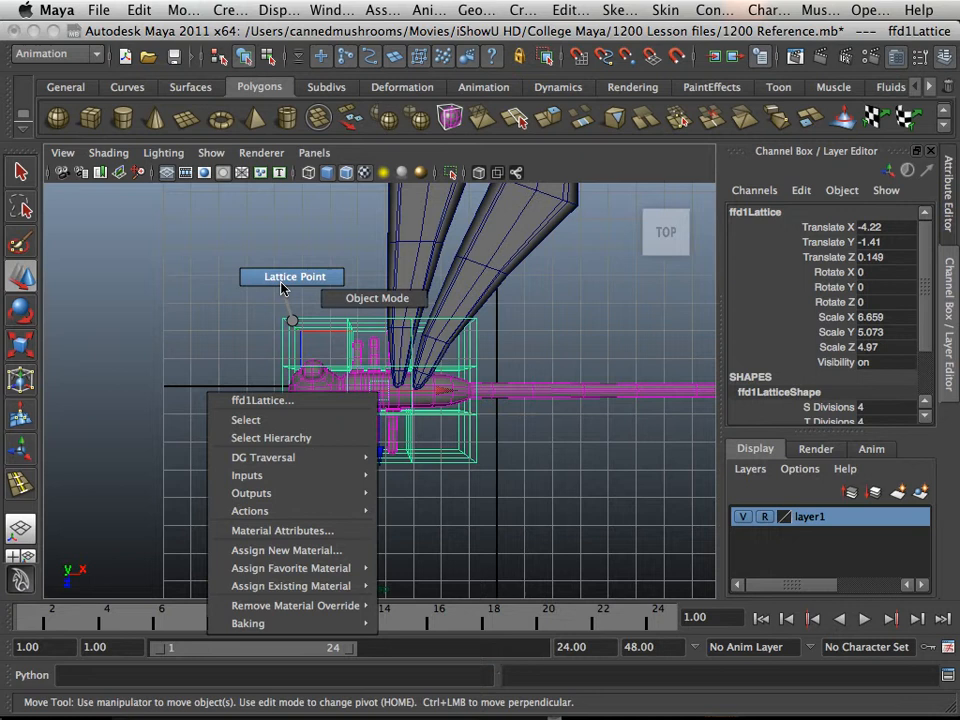
left_click(292, 276)
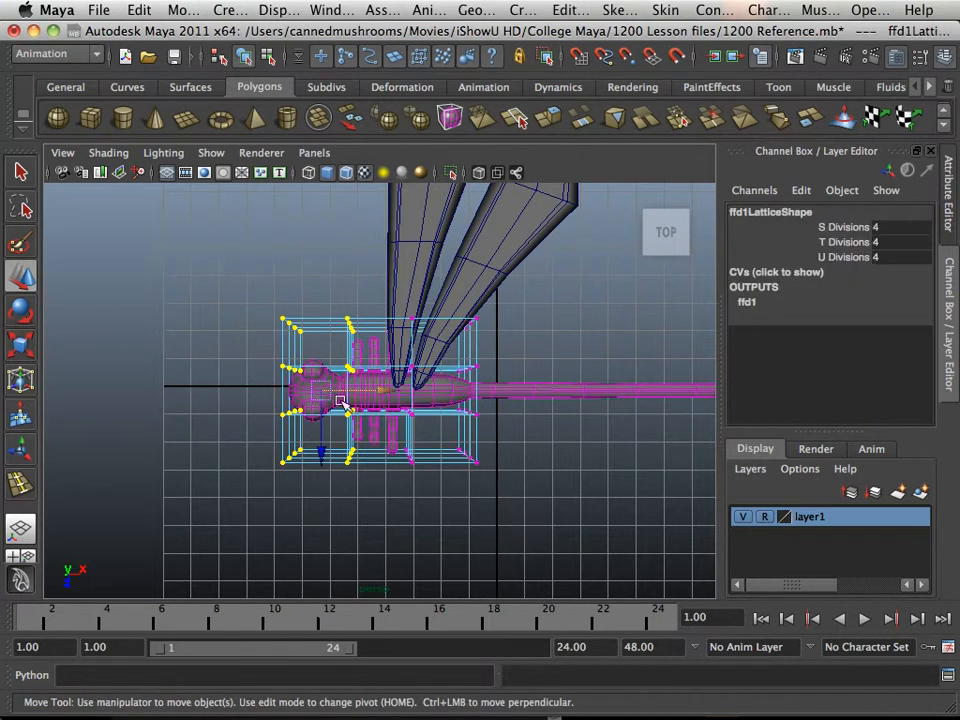
- Move the lattice points to round the head end and taper the tail end of the body
left_click_drag(344, 400, 400, 396)
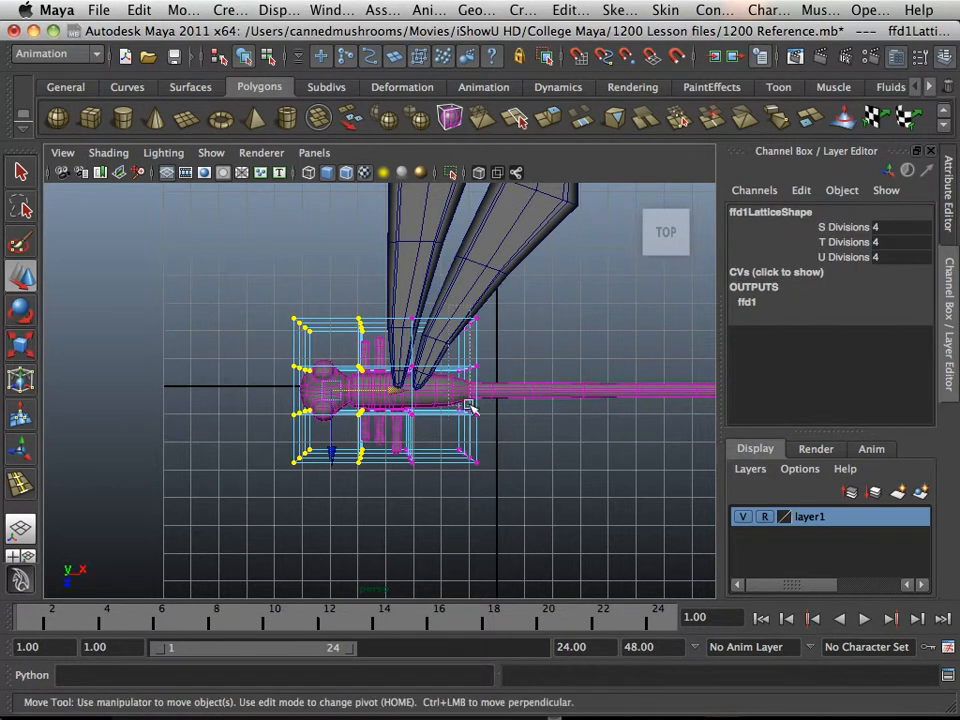
left_click_drag(470, 410, 510, 390)
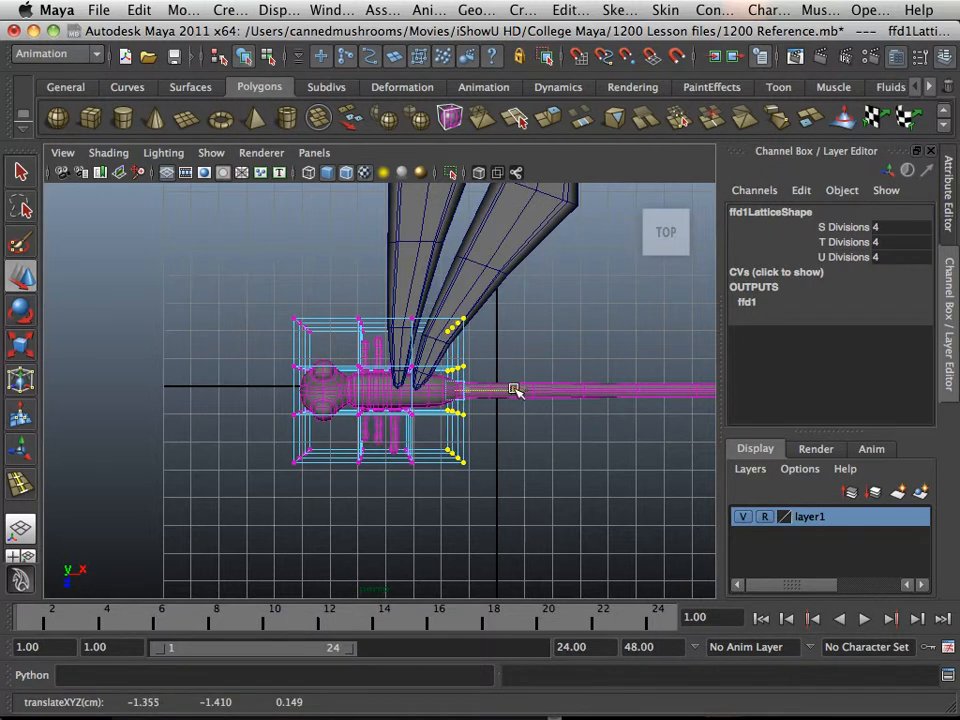
left_click(544, 404)
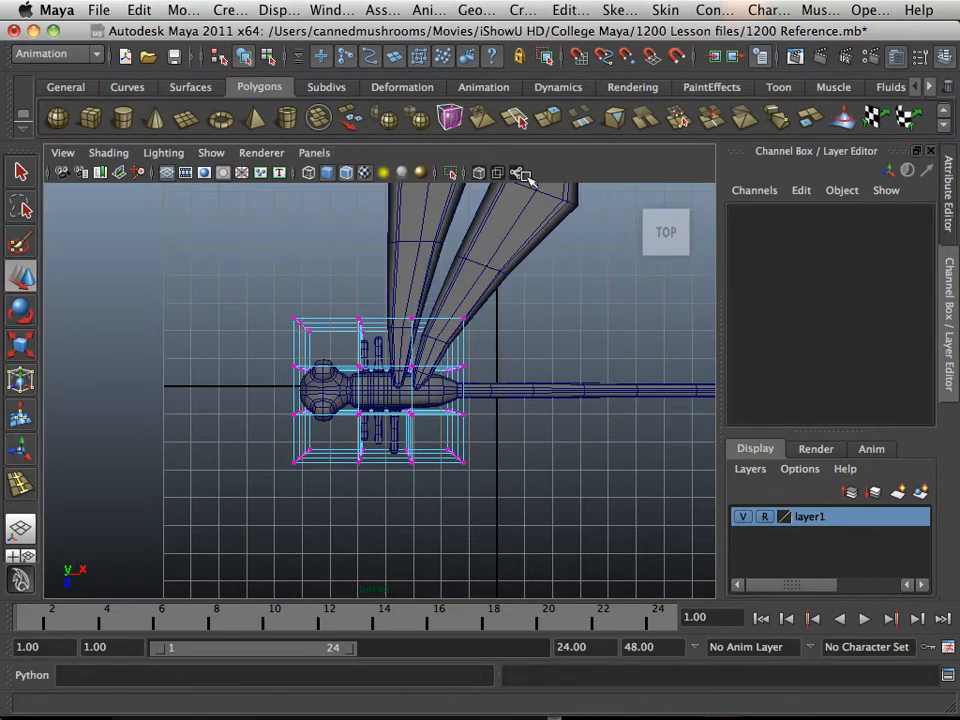
mouse_move(664, 216)
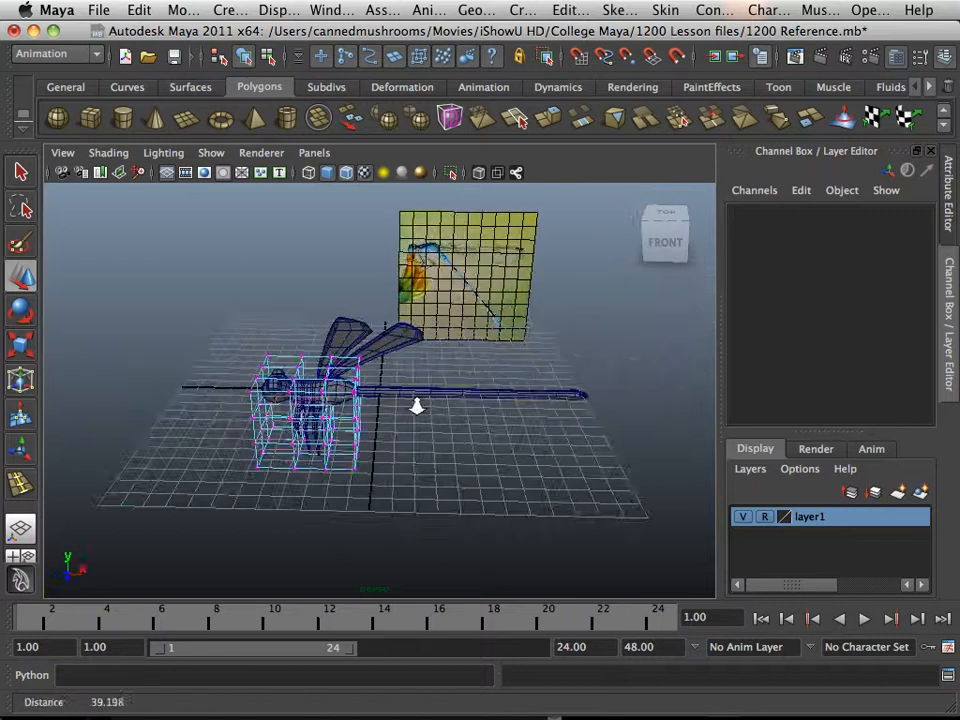
- Pull a wing vertex so the flat wing's outline follows the reference dragonfly
left_click_drag(416, 408, 496, 392)
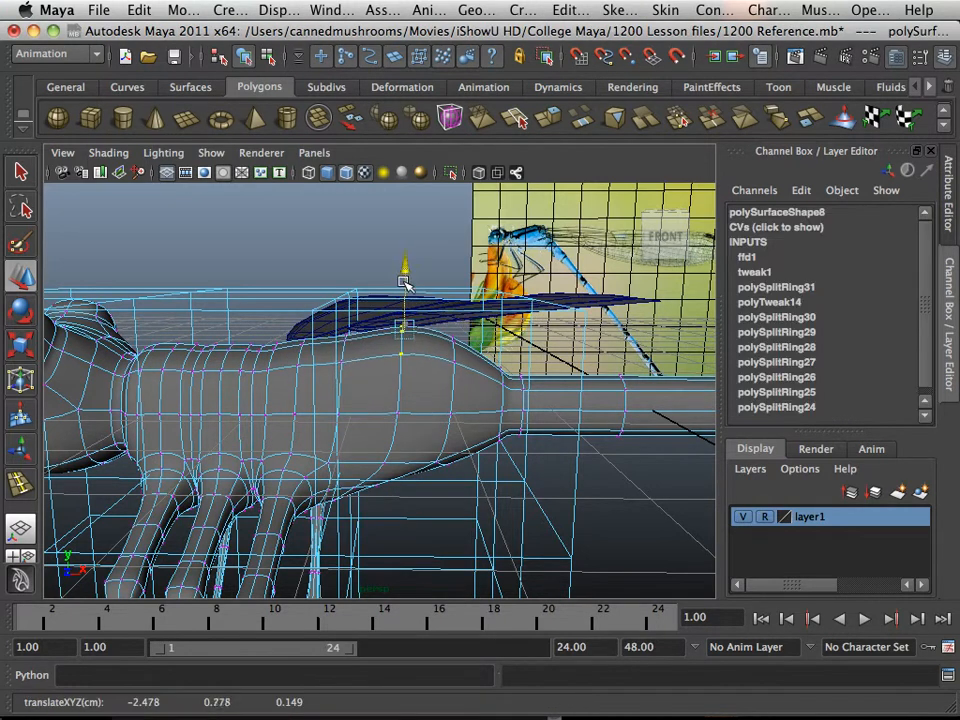
left_click_drag(404, 264, 400, 278)
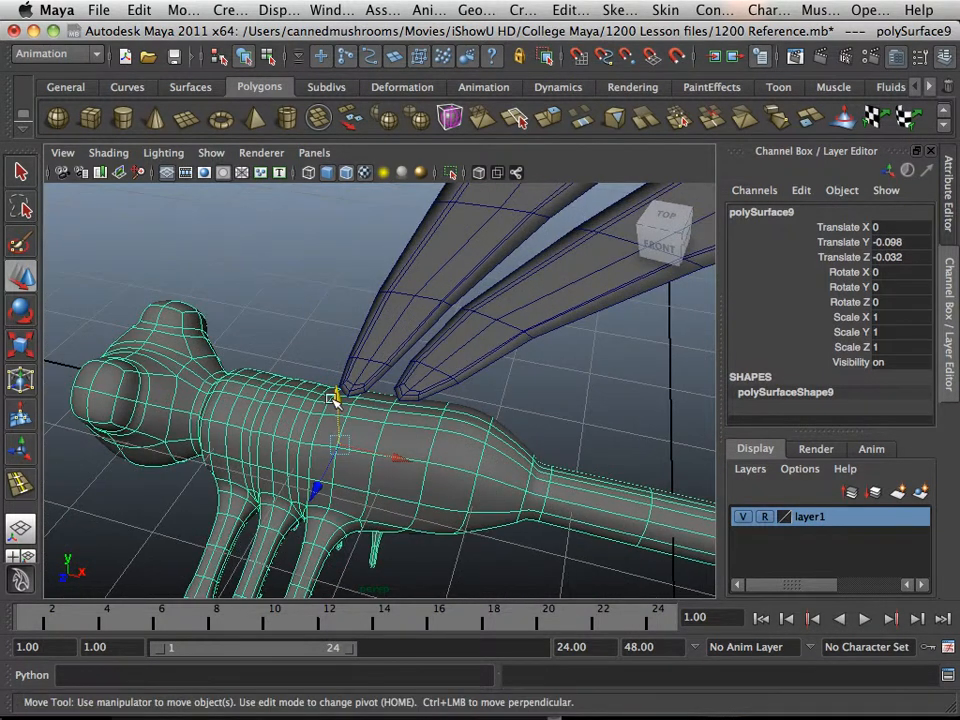
- Push the wing's root vertices into the side of the dragonfly body
left_click_drag(336, 396, 344, 396)
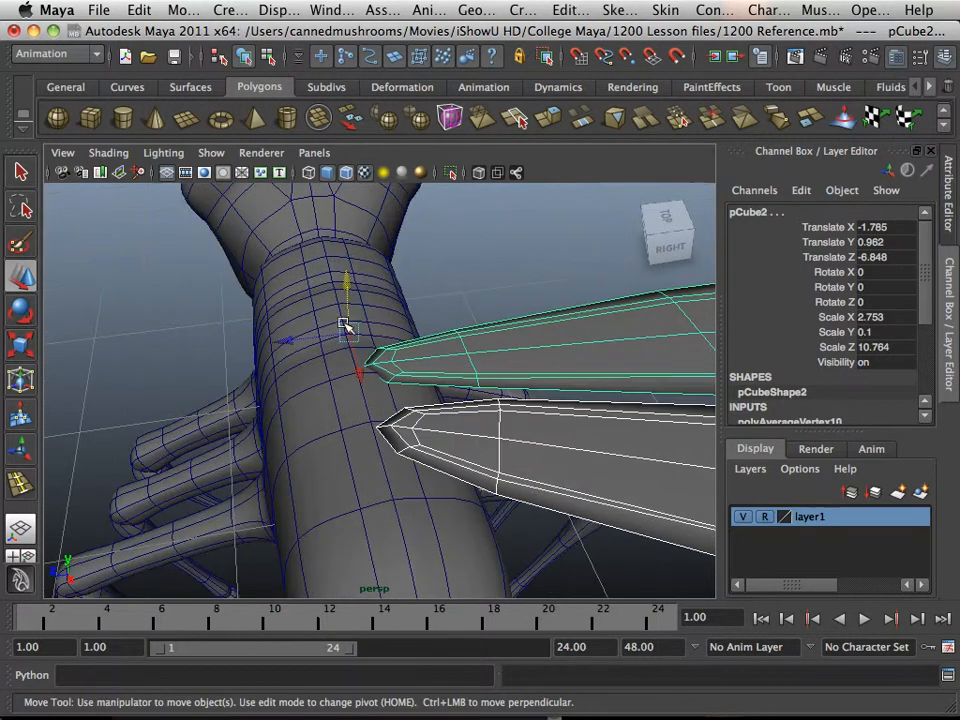
mouse_move(310, 230)
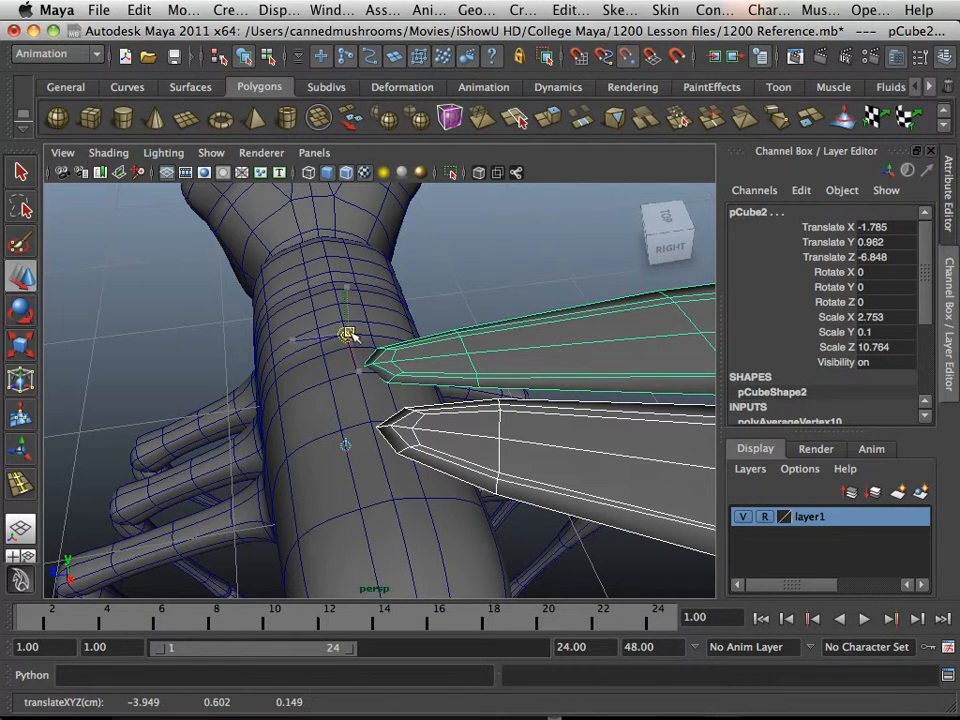
left_click_drag(350, 350, 440, 370)
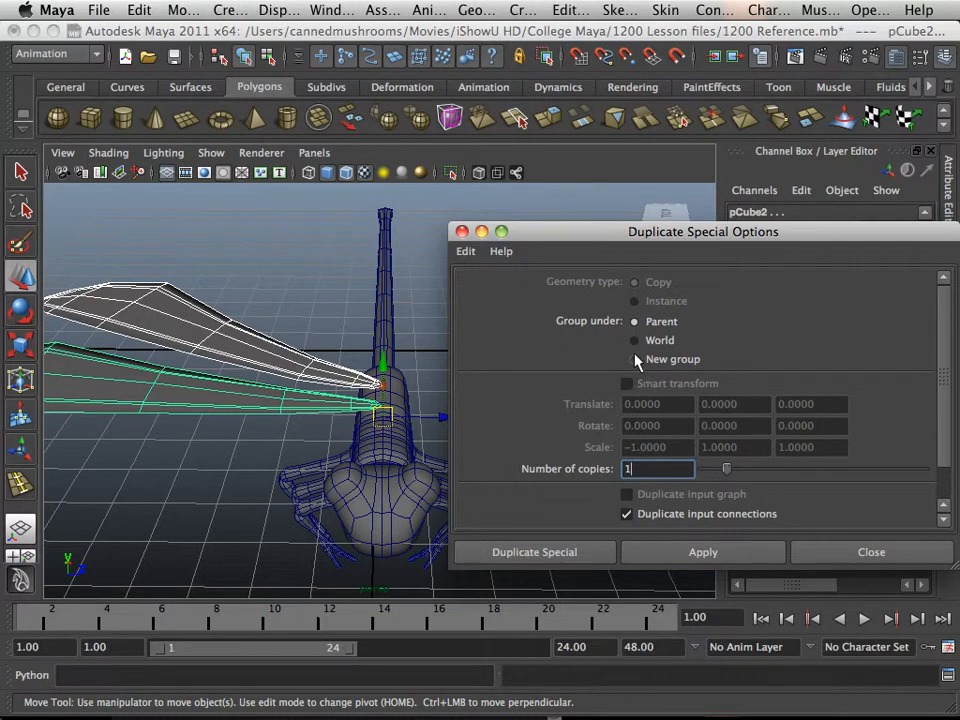
- Set the Duplicate Special group options so the copied wing goes into a new group
left_click(634, 360)
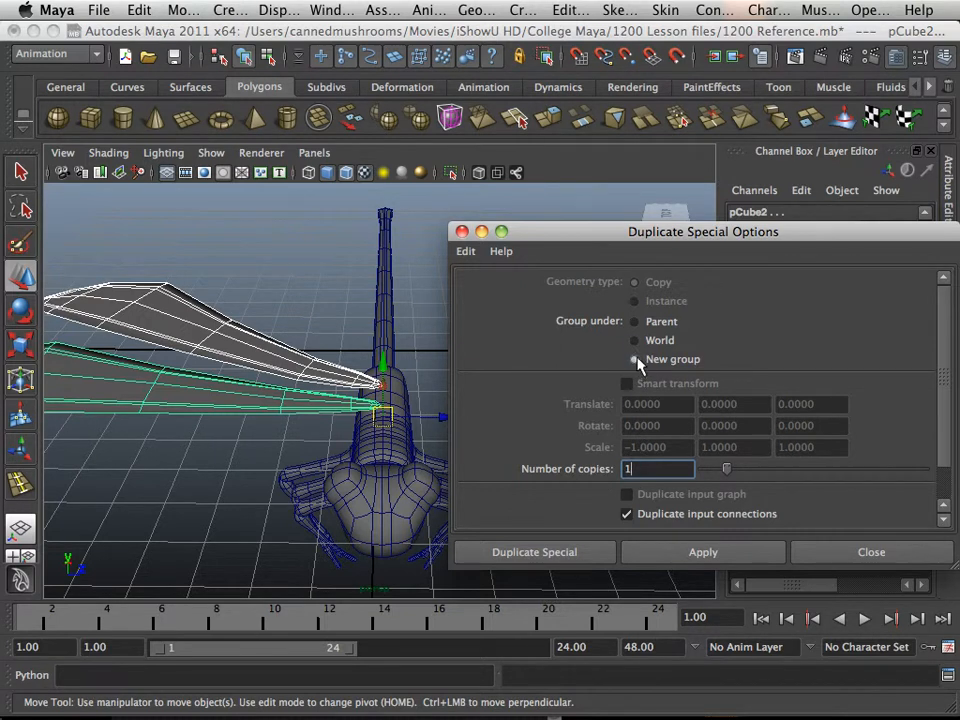
left_click(636, 320)
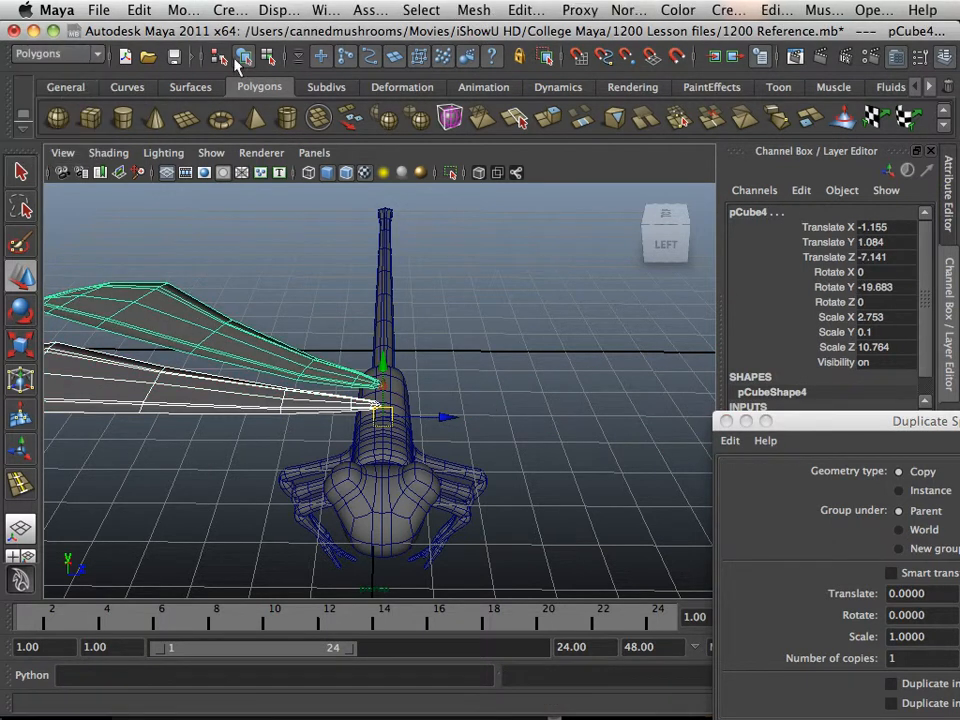
- Combine the two wings on one side into a single mesh
left_click(472, 10)
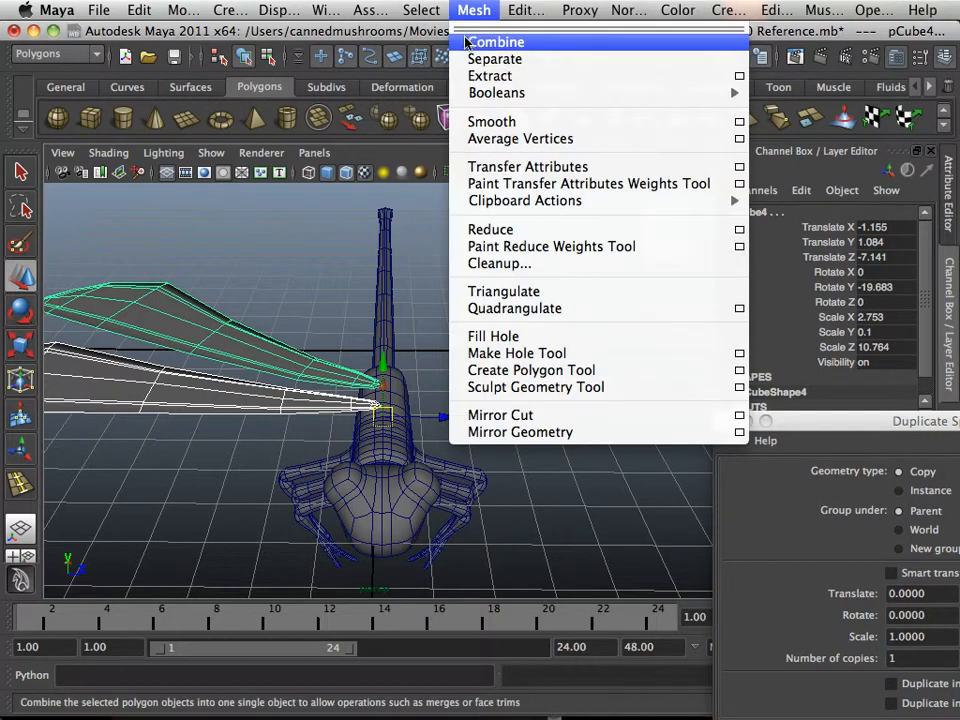
left_click(496, 40)
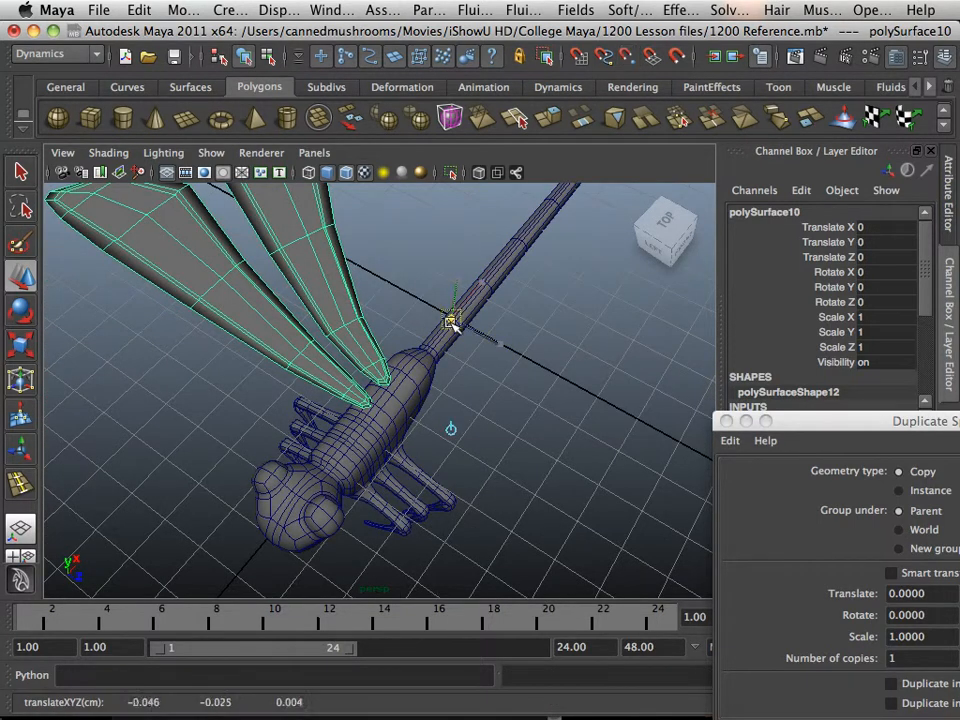
left_click_drag(450, 320, 390, 410)
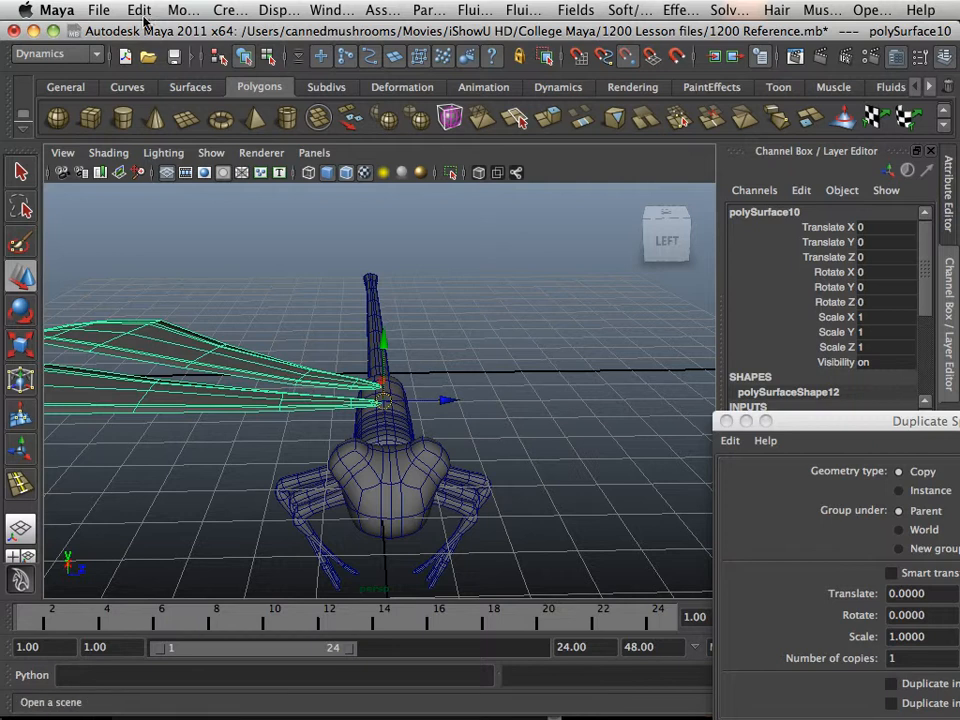
- Freeze the transformations of the combined wing mesh
left_click(184, 10)
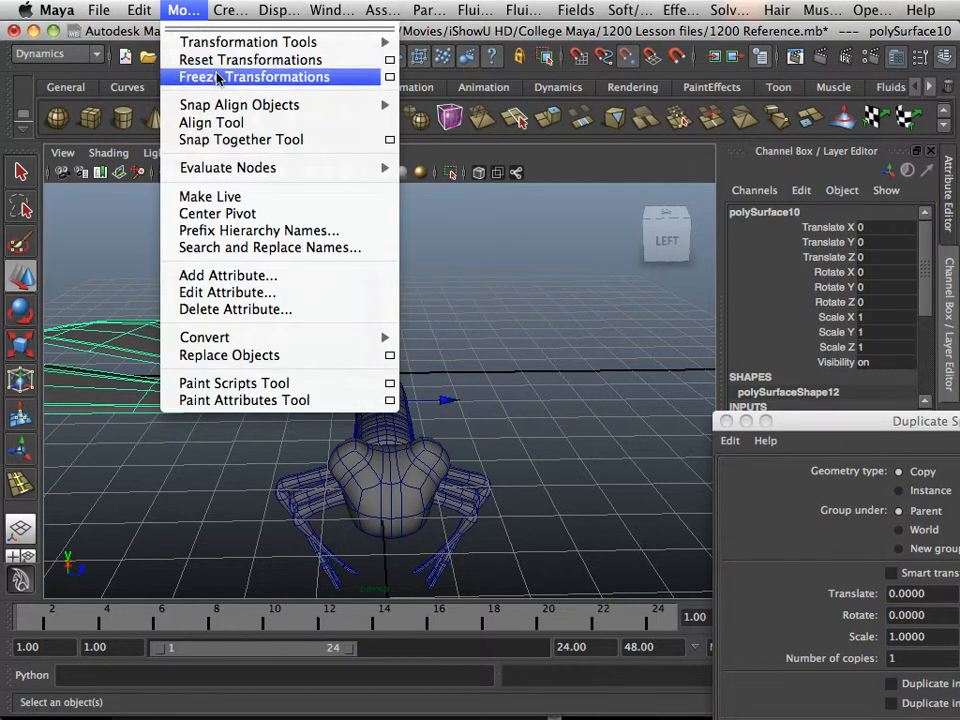
left_click(250, 76)
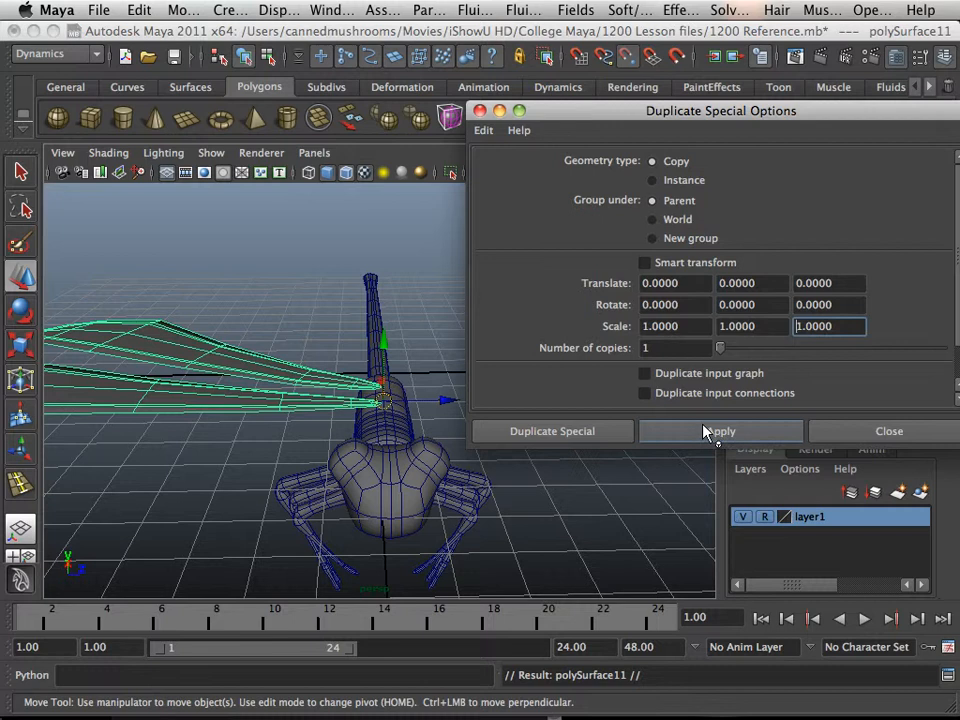
- Apply Duplicate Special with Scale Z -1 to mirror the wing pair across the body
left_click(720, 432)
type("-1.0000")
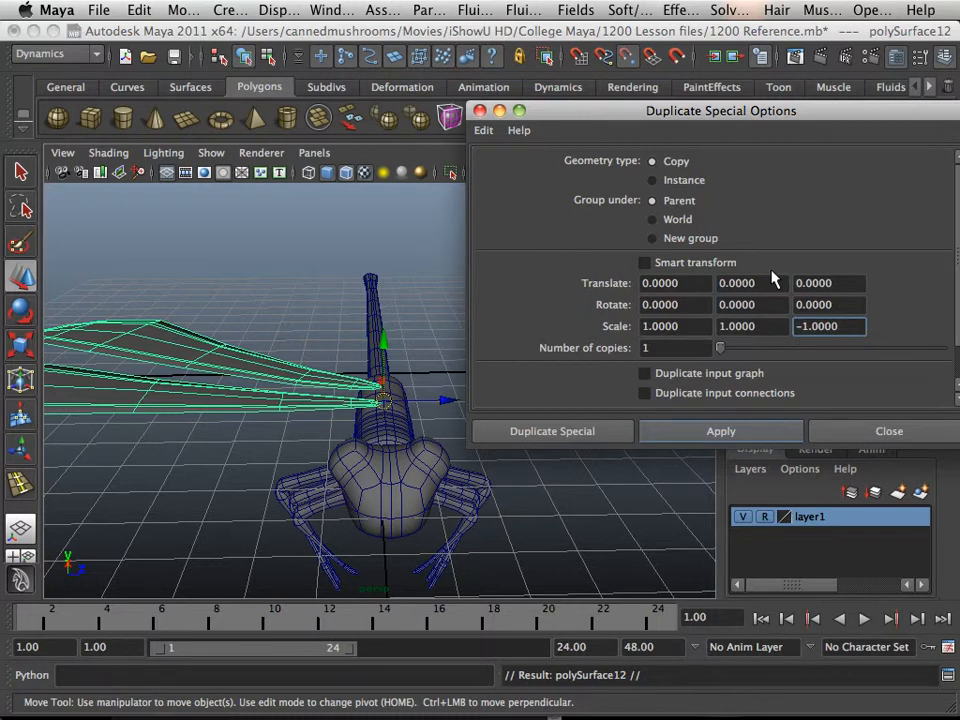
left_click(720, 430)
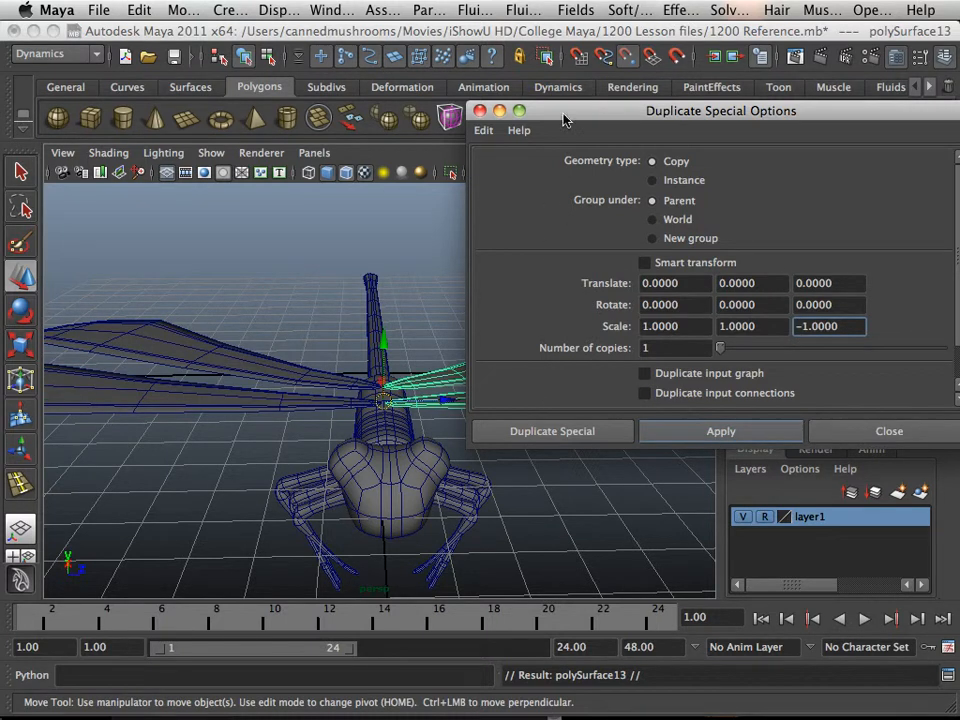
left_click(552, 432)
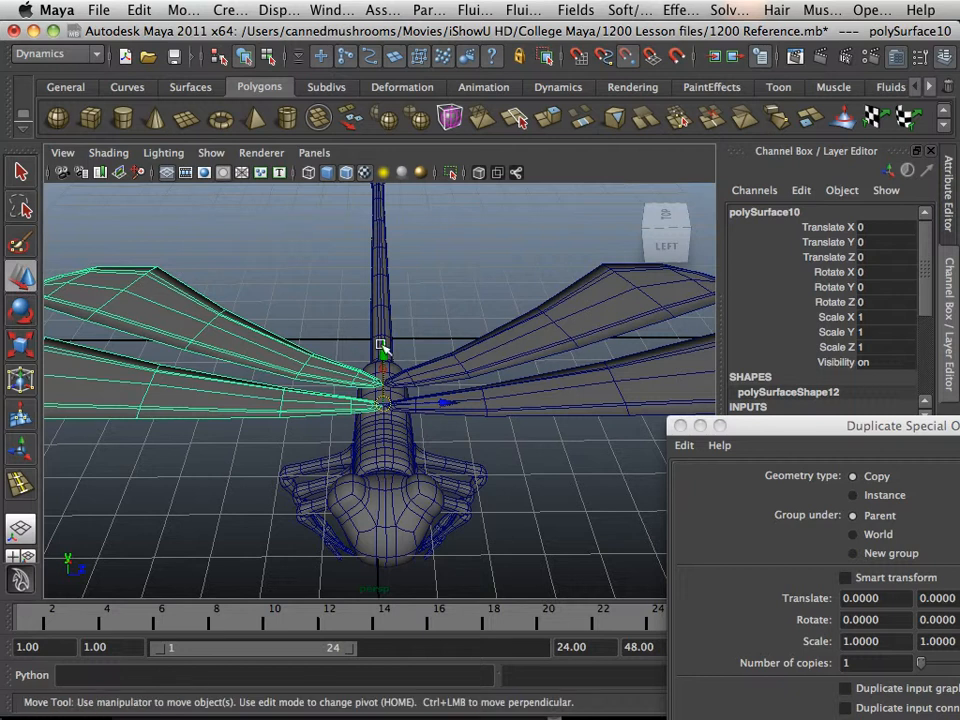
left_click(308, 432)
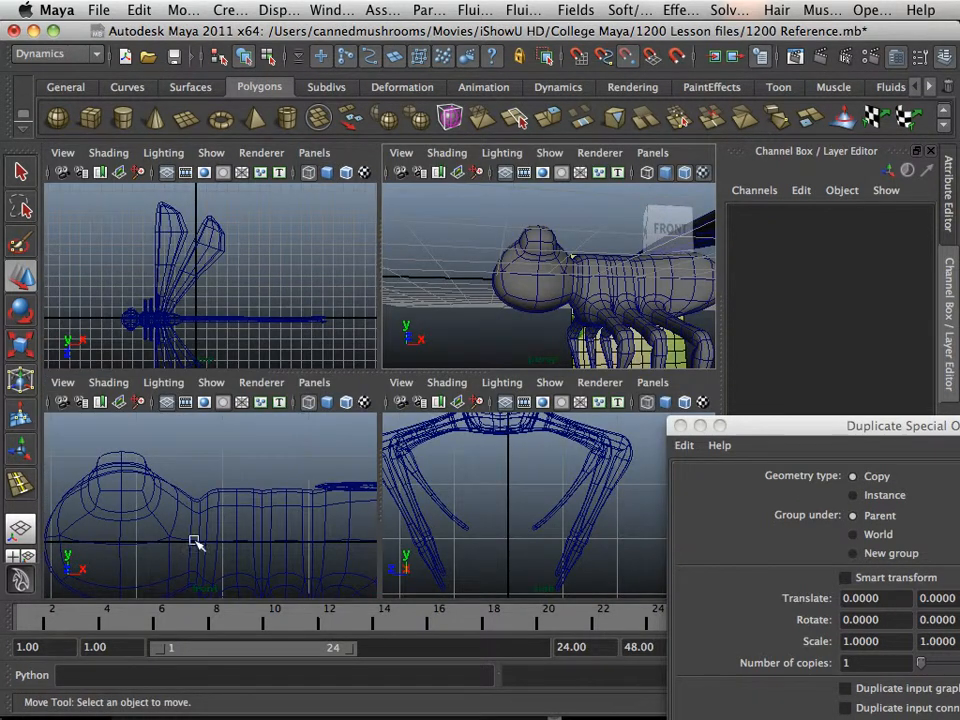
- Nudge the head's lower-front vertices inward to refine its outline in the front view
right_click(304, 290)
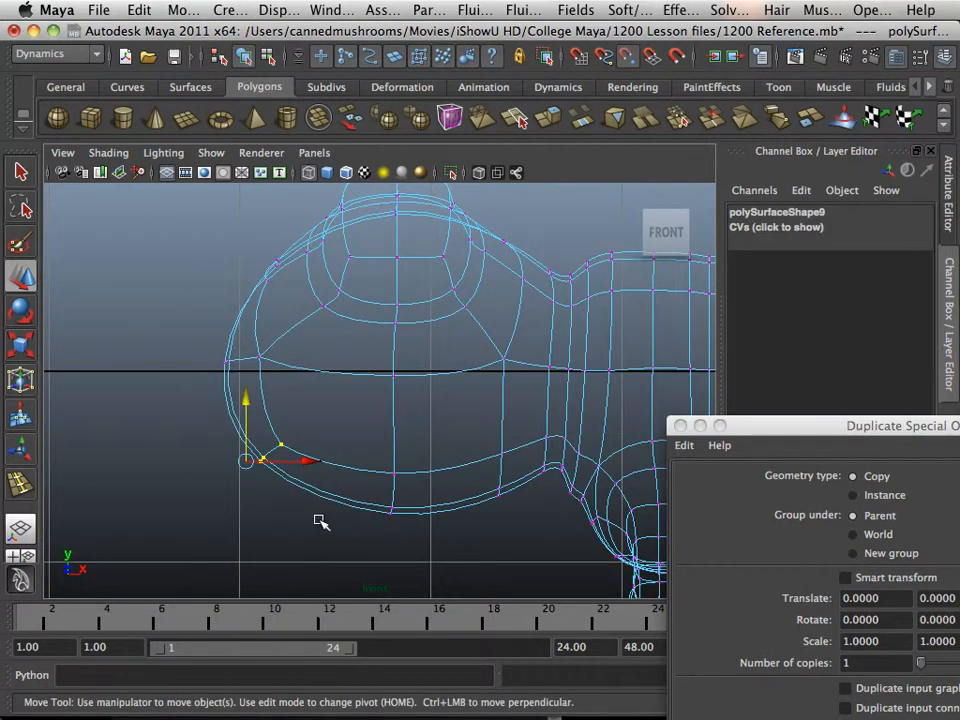
left_click_drag(244, 460, 260, 348)
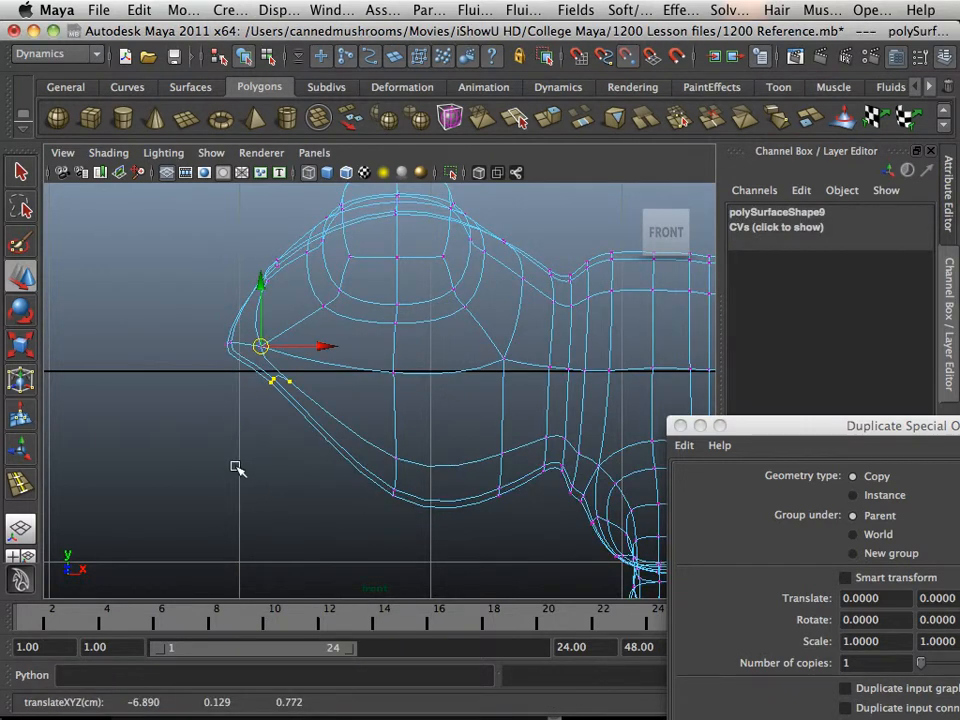
left_click_drag(260, 344, 244, 460)
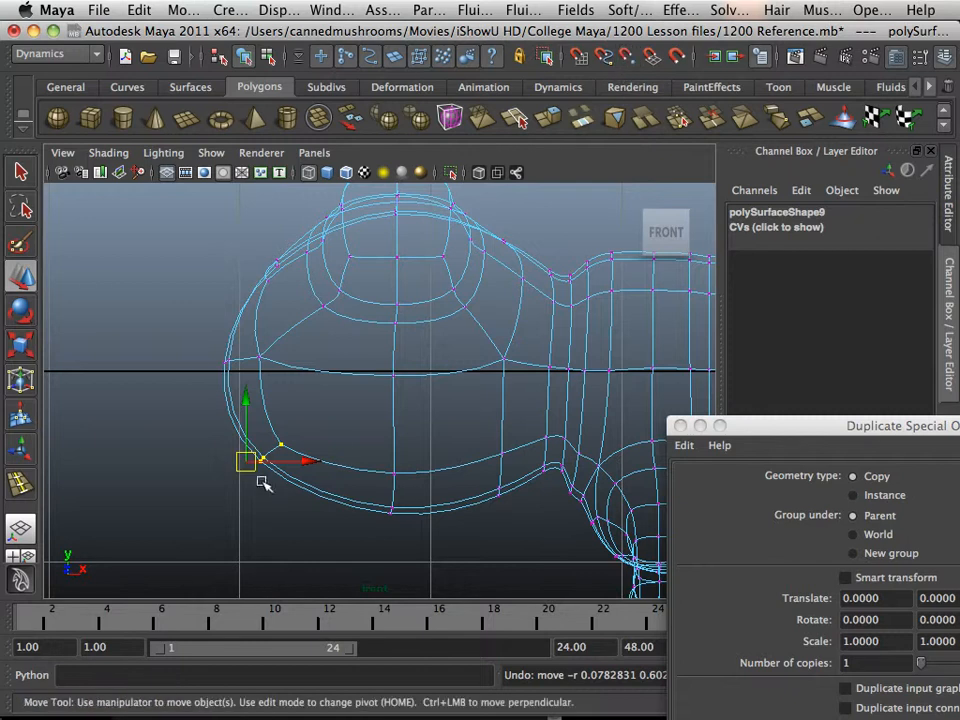
left_click_drag(246, 460, 232, 462)
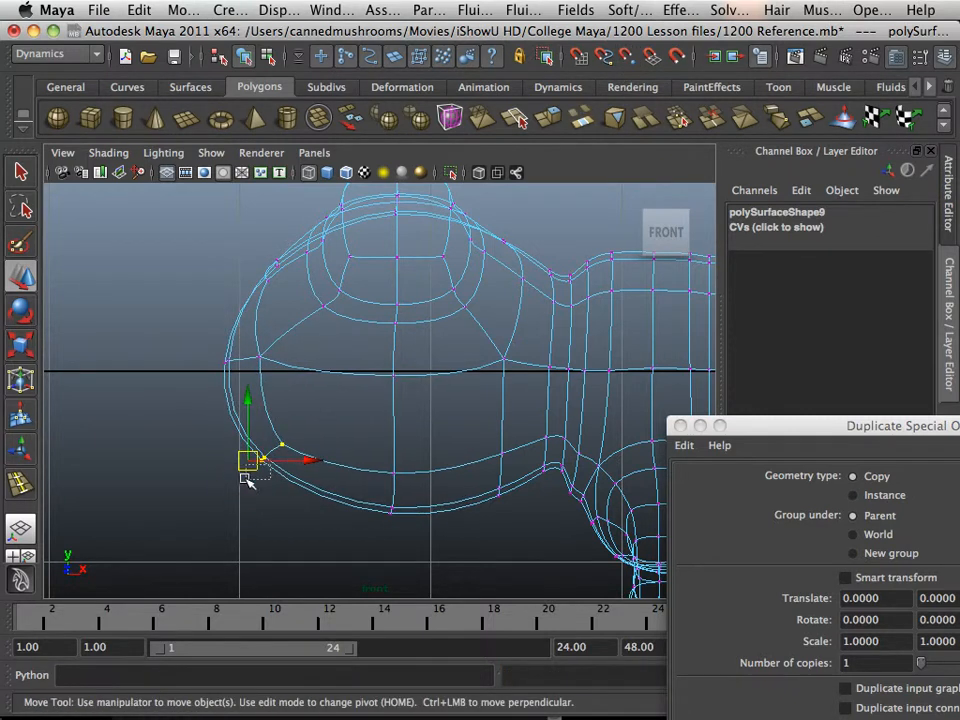
left_click_drag(248, 460, 218, 472)
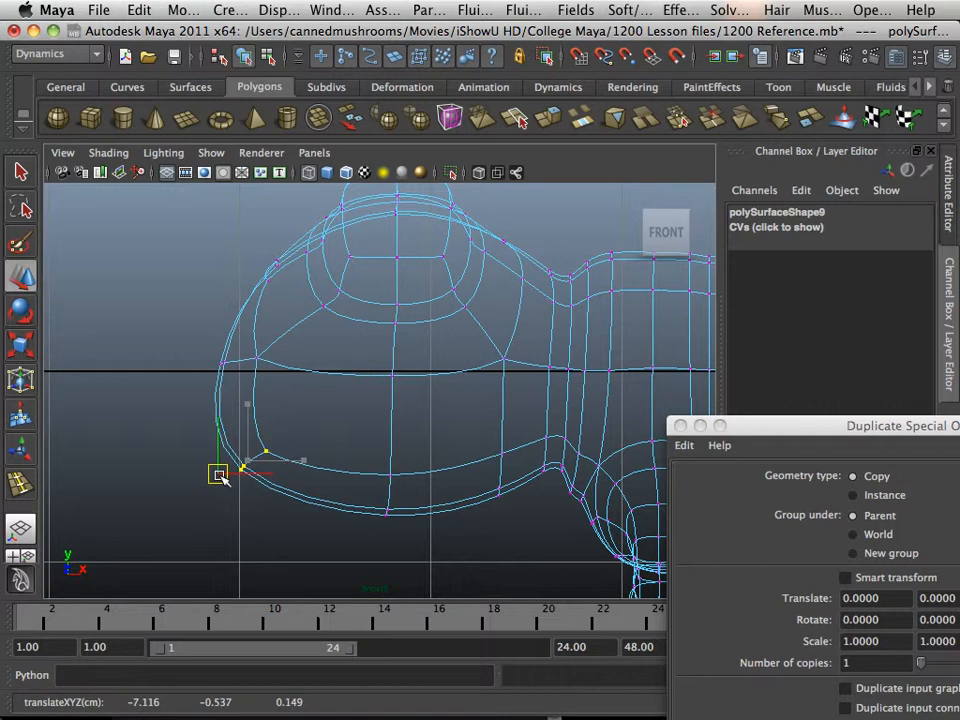